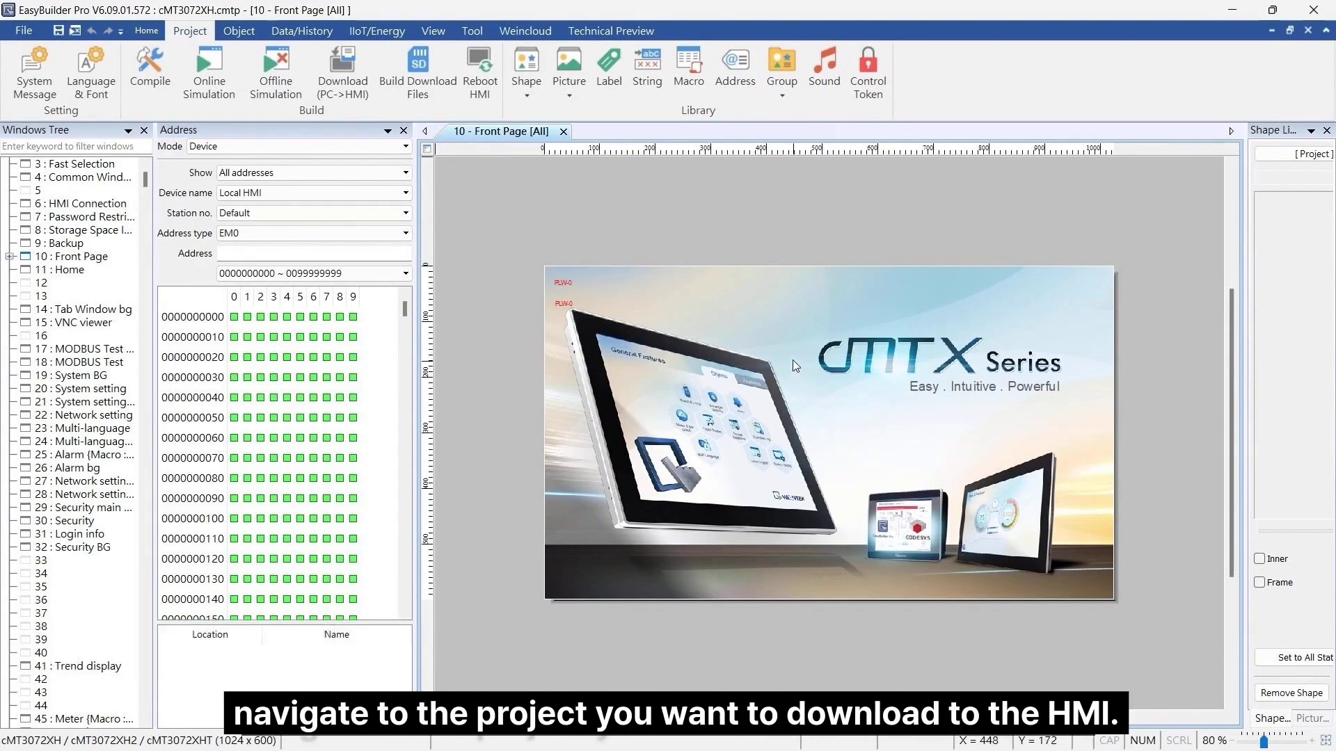
pyautogui.moveTo(757, 385)
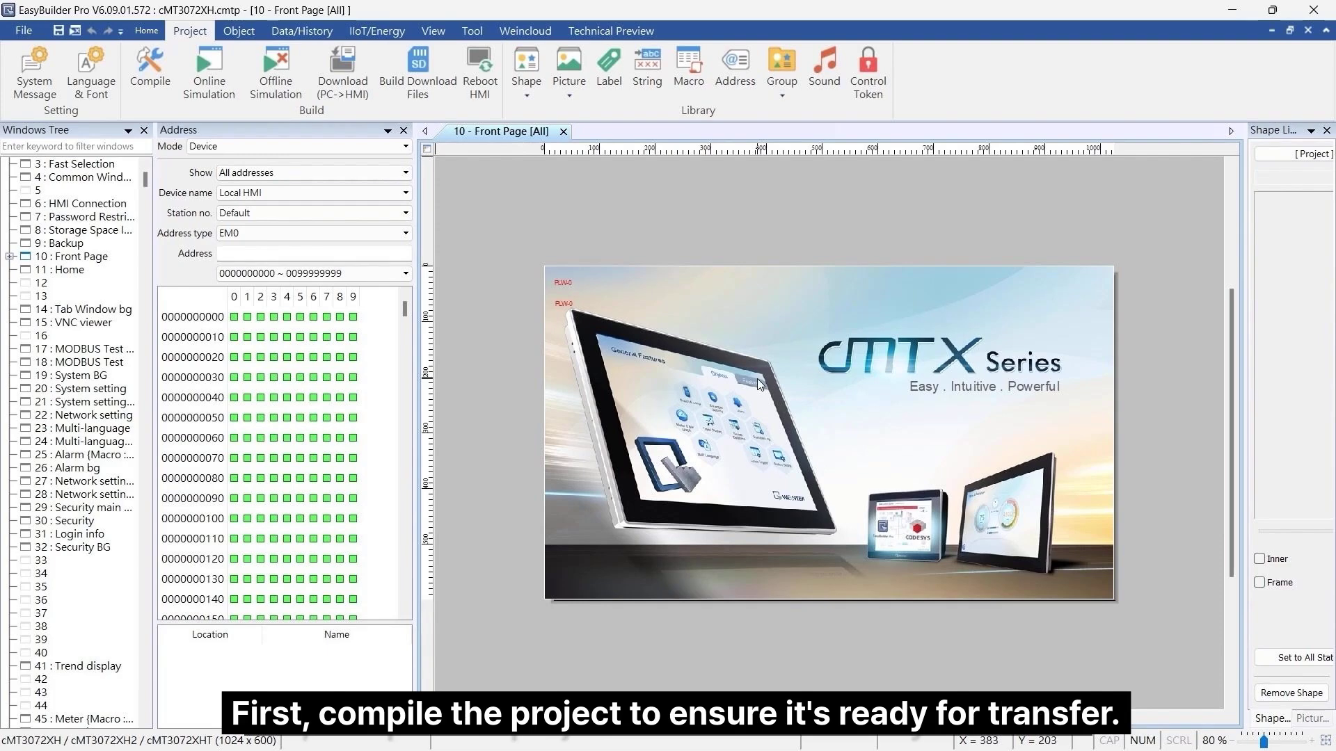
pyautogui.moveTo(468, 294)
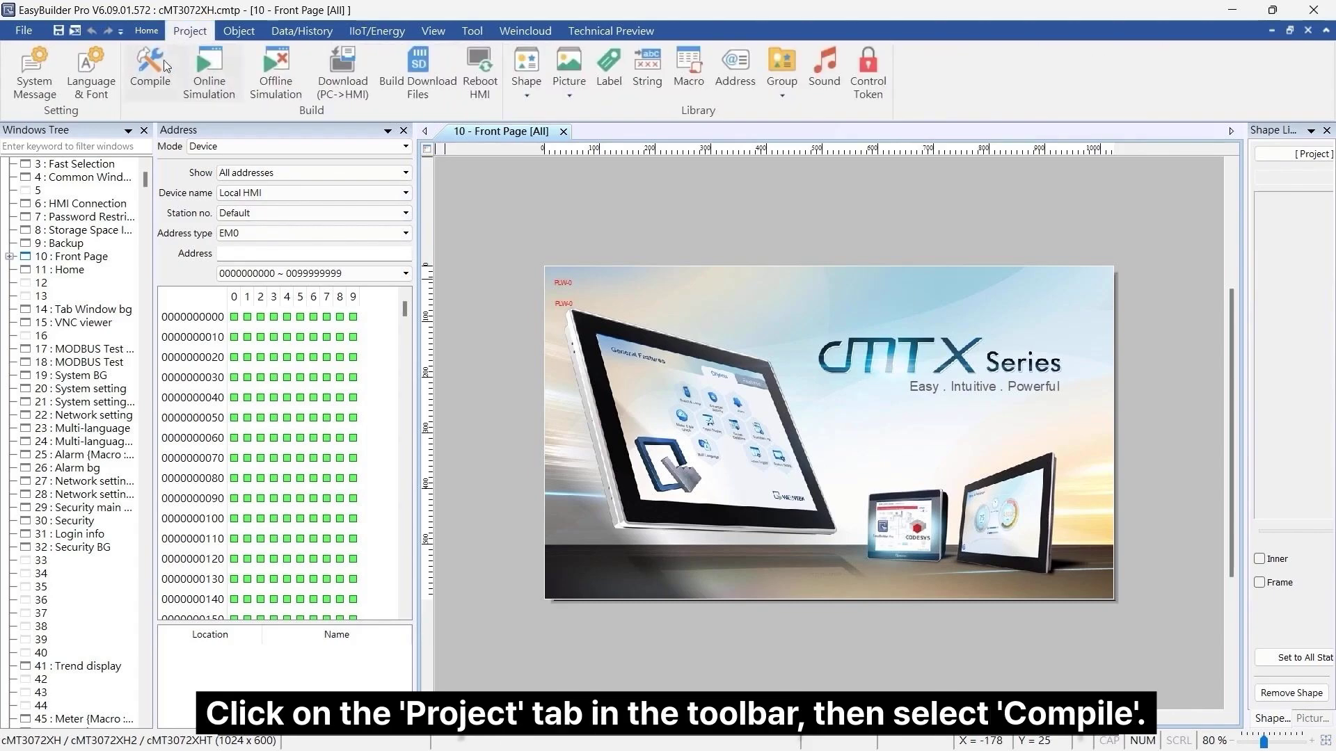
# Compile the cMT3072XH project, finishing with 0 errors and 7 warnings.
pyautogui.click(150, 68)
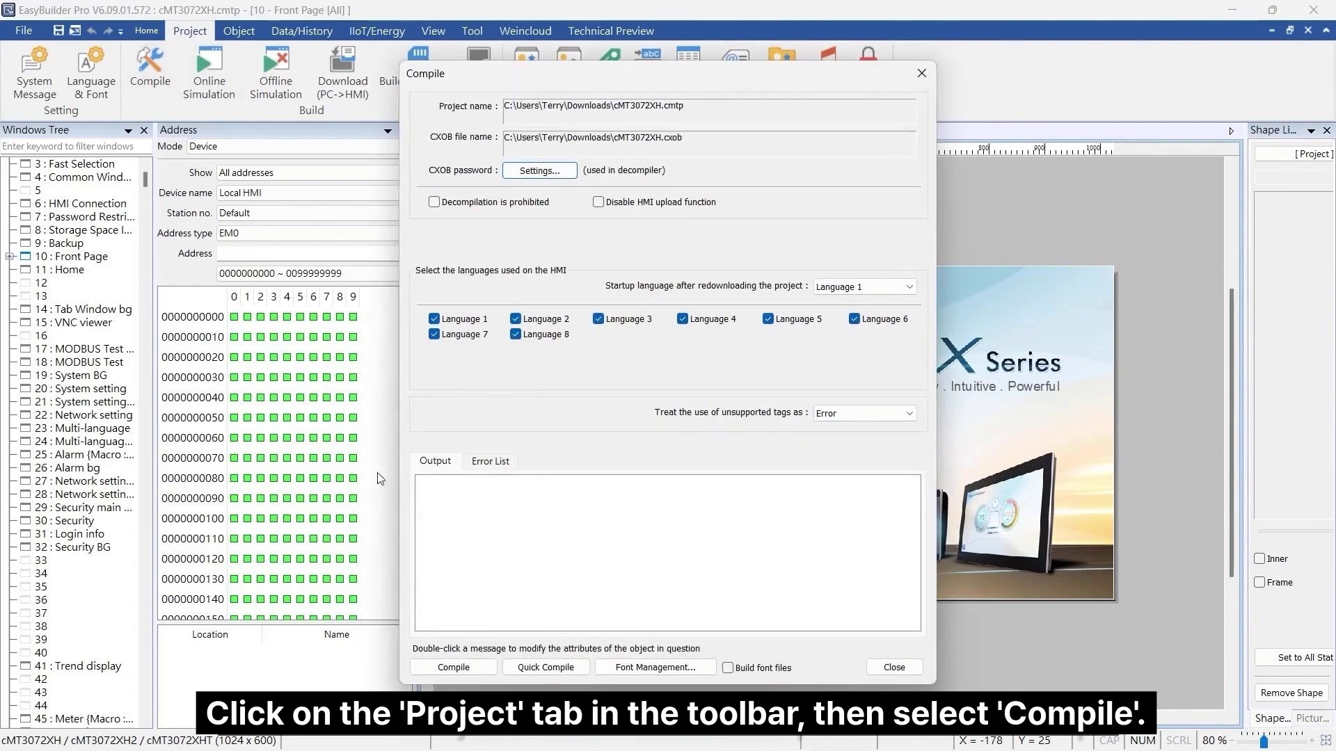
pyautogui.click(452, 667)
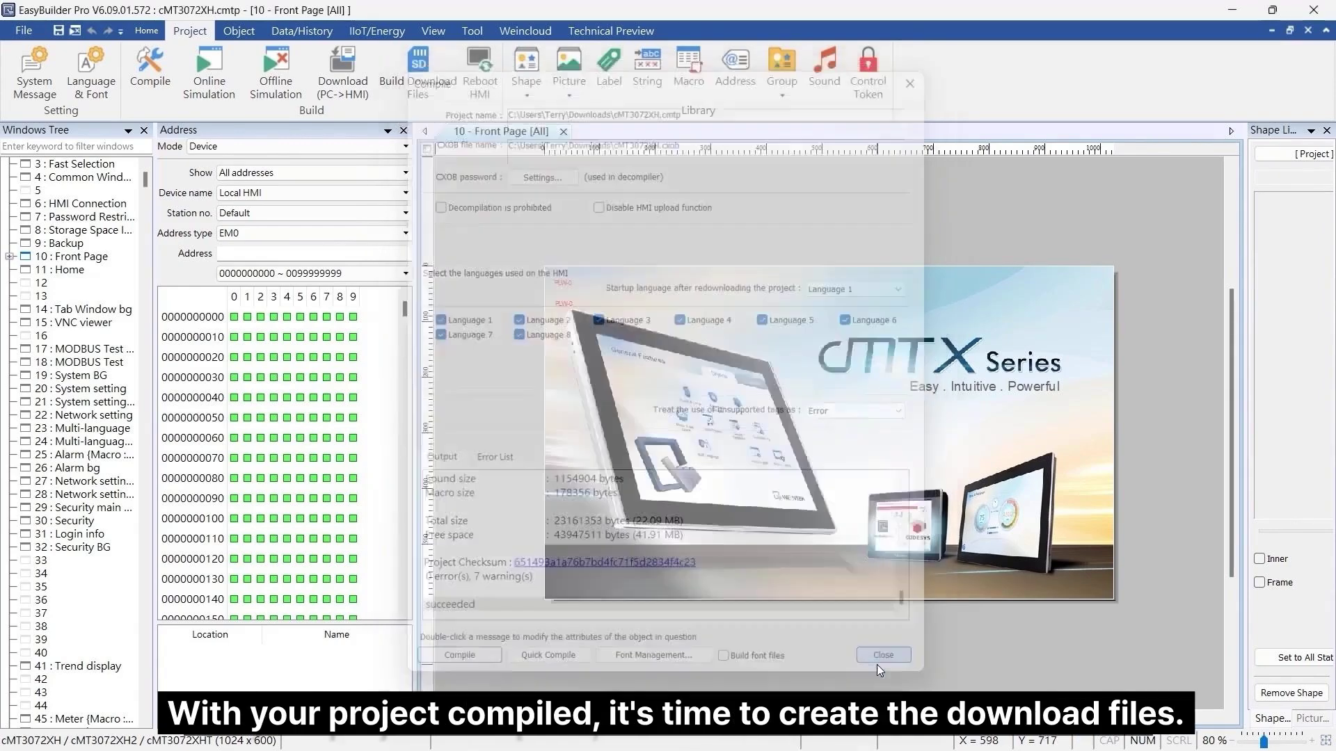
# Build the download files into G:\download on the USB drive and dismiss the success message.
pyautogui.click(882, 655)
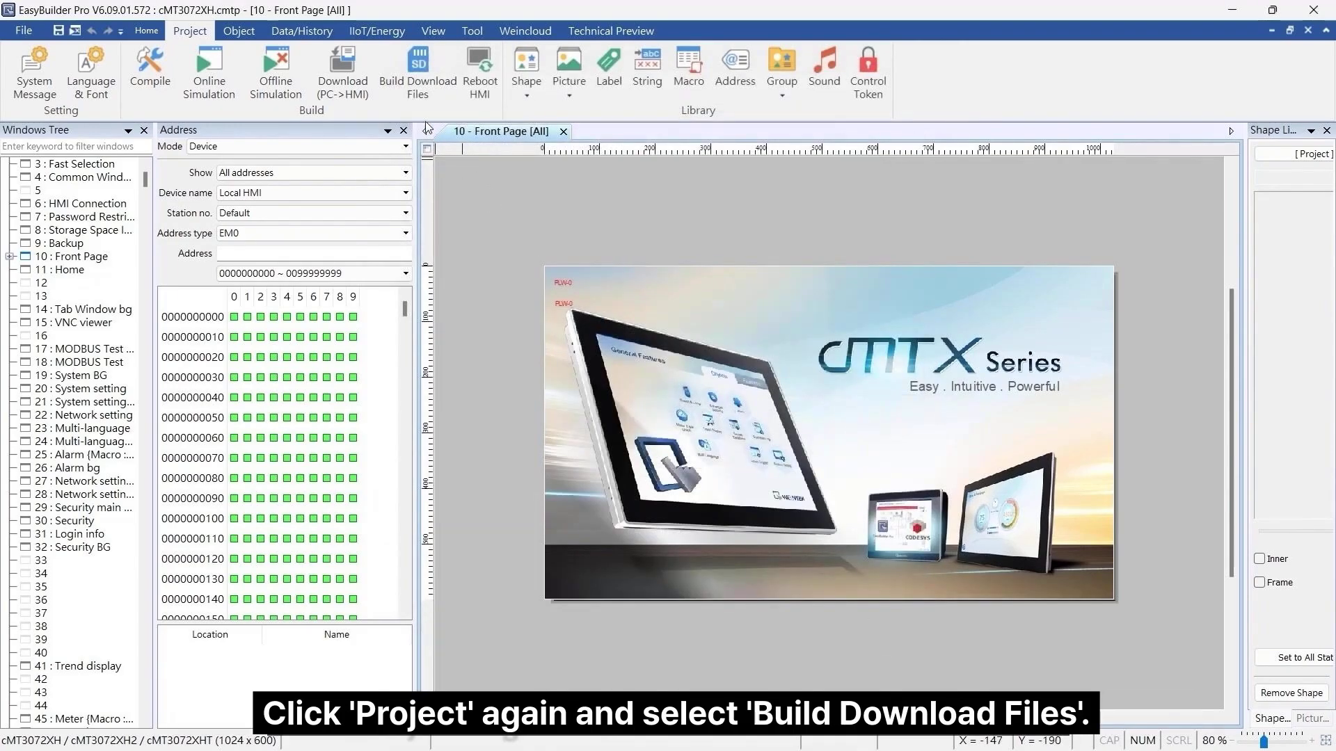
pyautogui.click(417, 72)
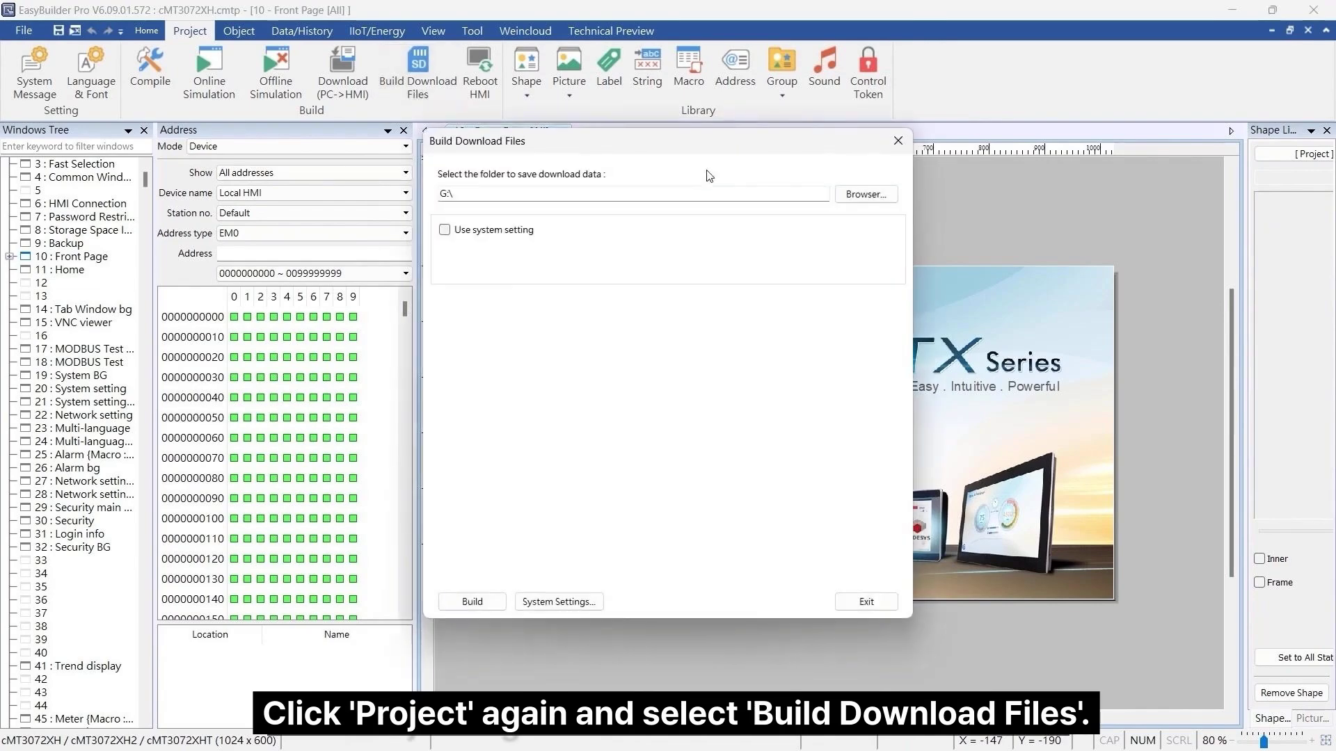
pyautogui.moveTo(714, 180)
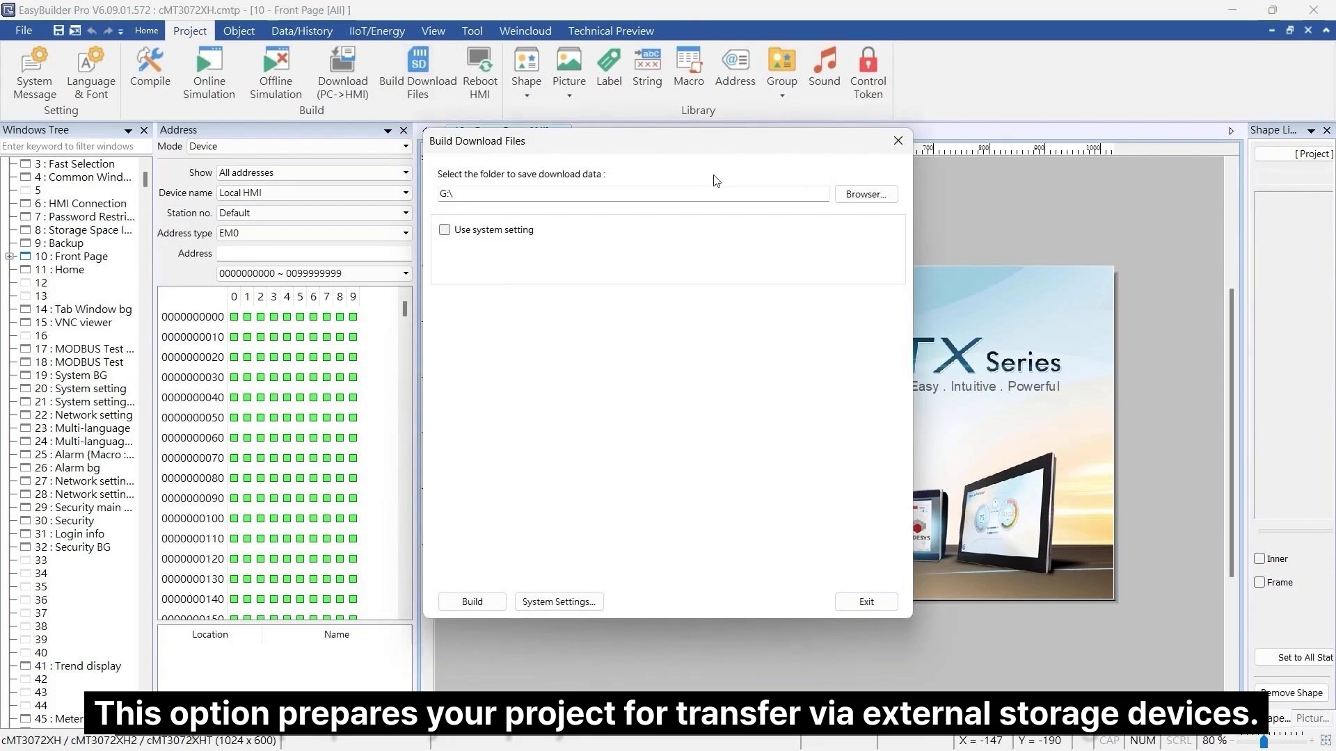
pyautogui.moveTo(725, 191)
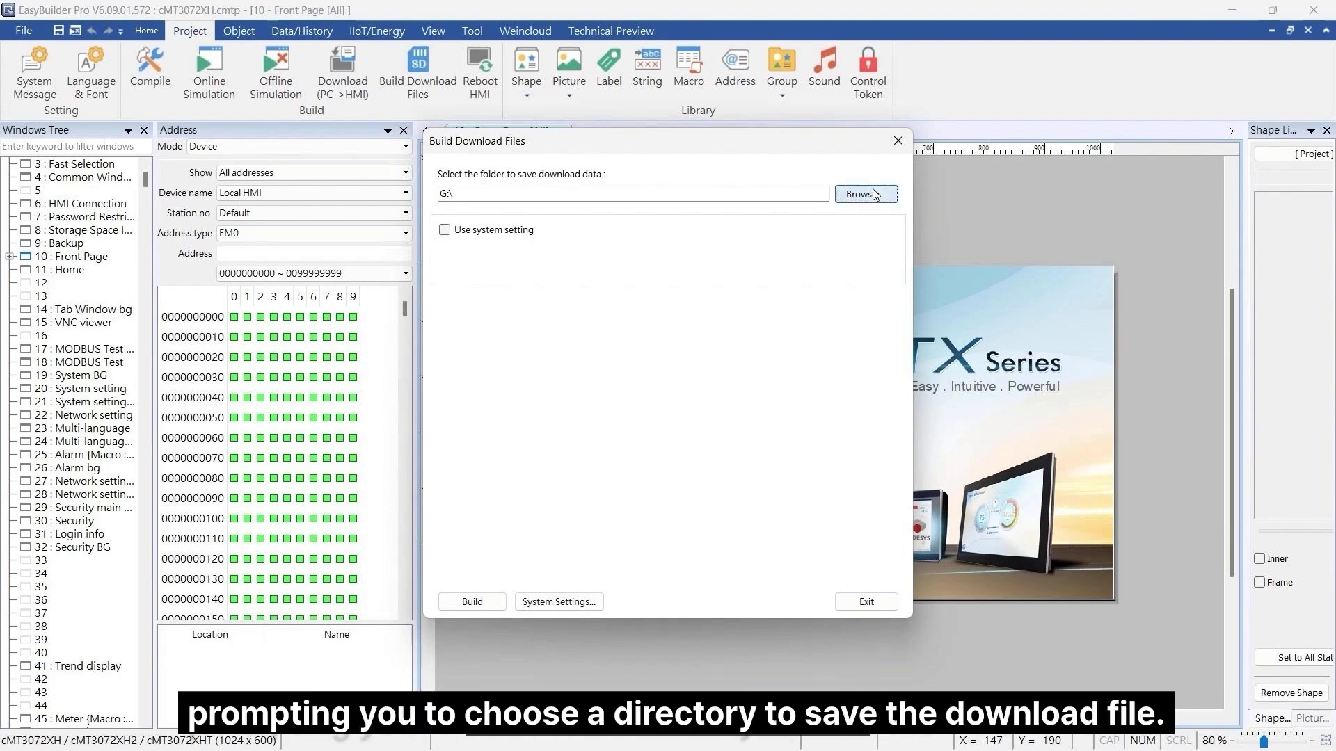
pyautogui.click(865, 194)
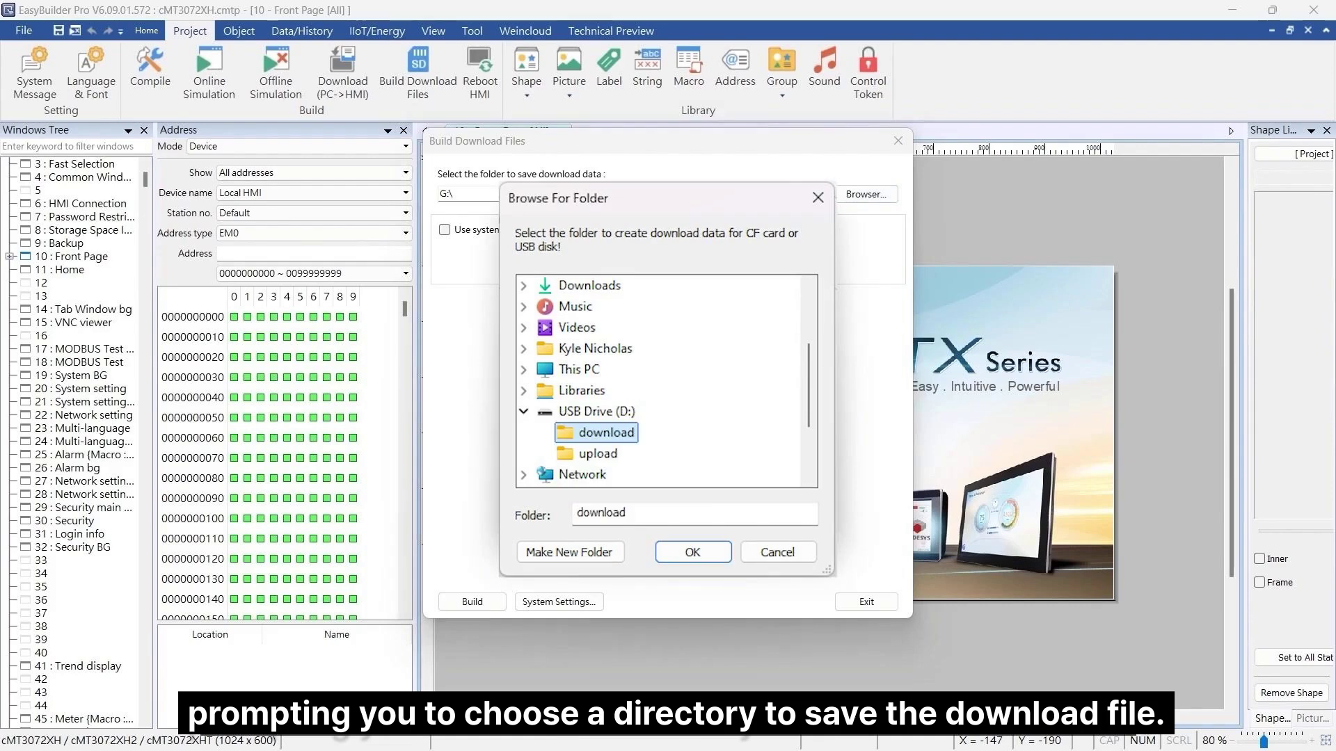
pyautogui.click(691, 551)
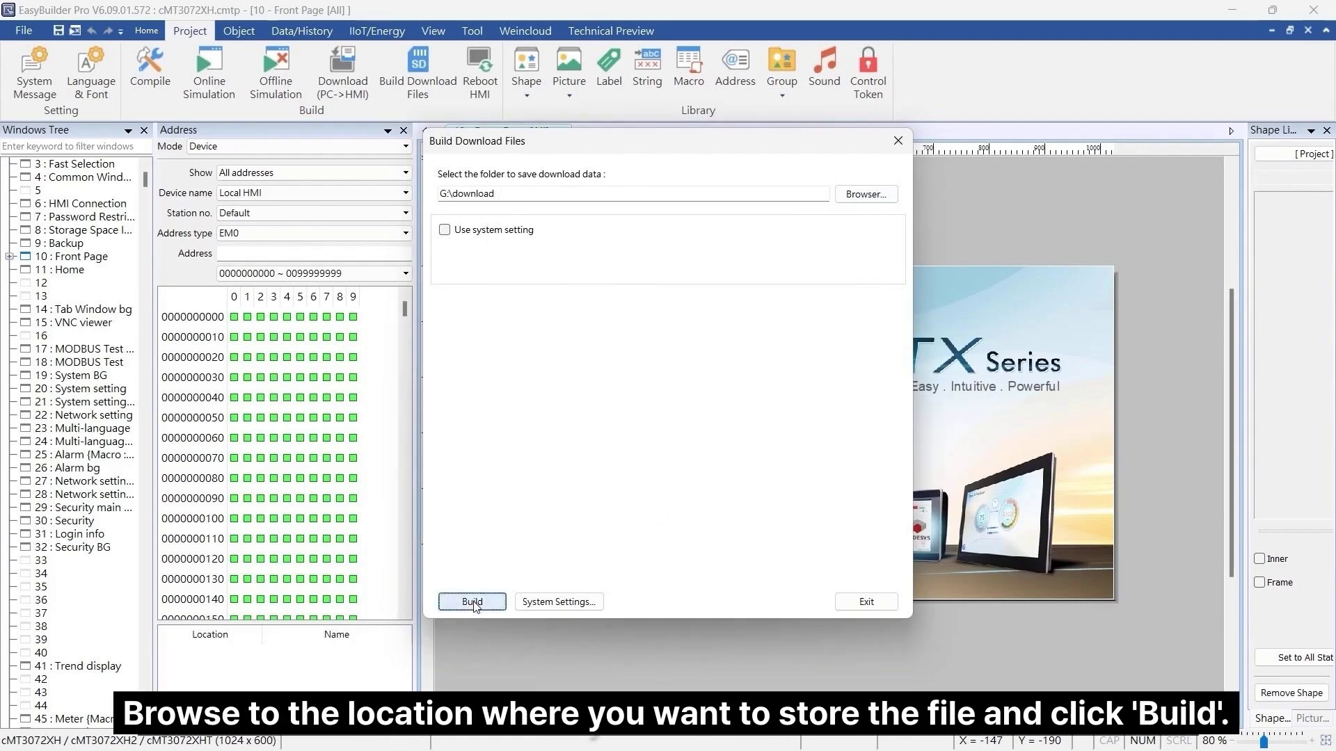
pyautogui.click(471, 601)
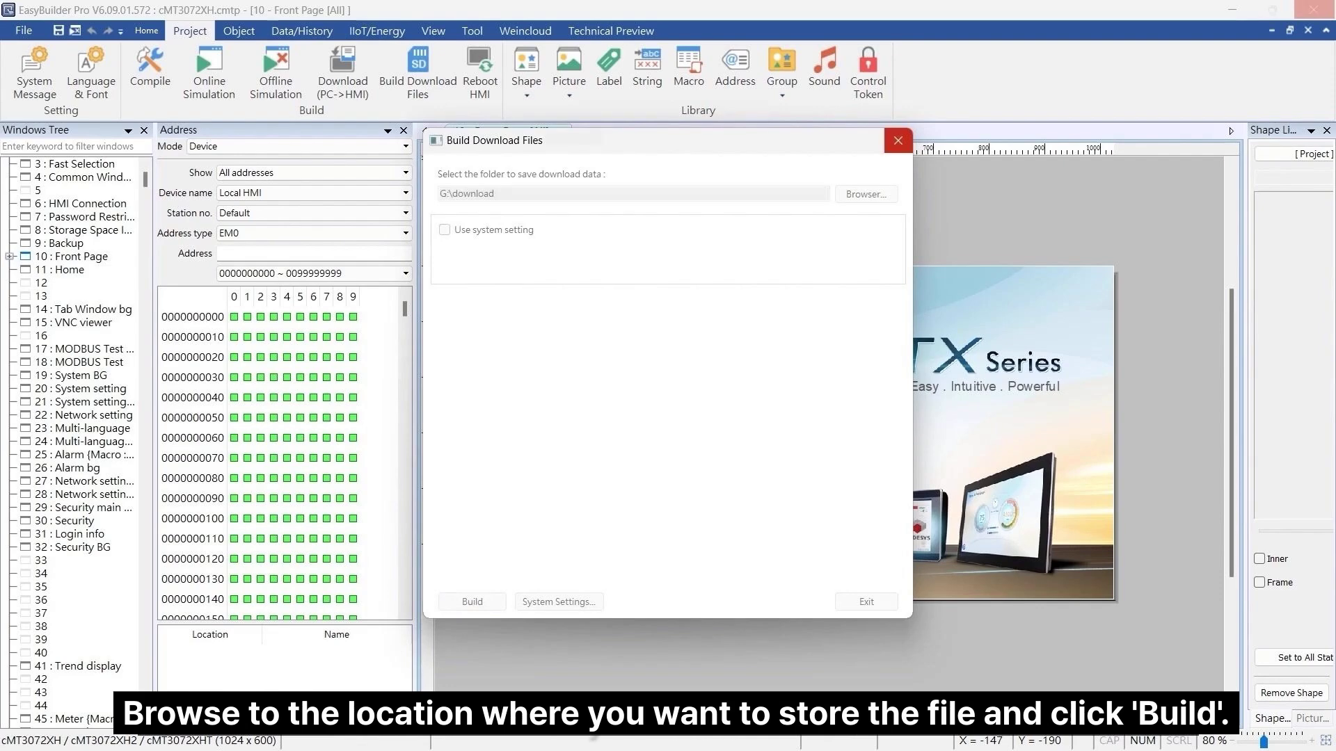
pyautogui.click(471, 601)
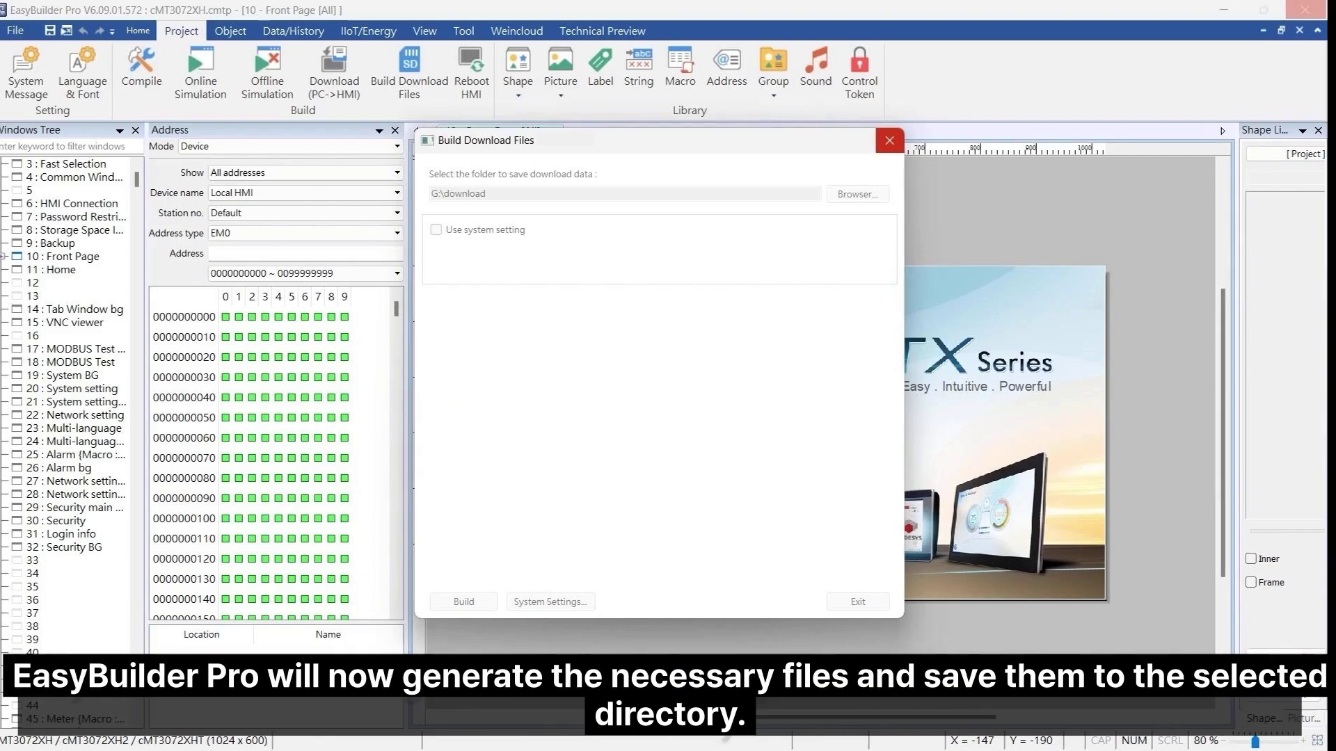
pyautogui.click(463, 602)
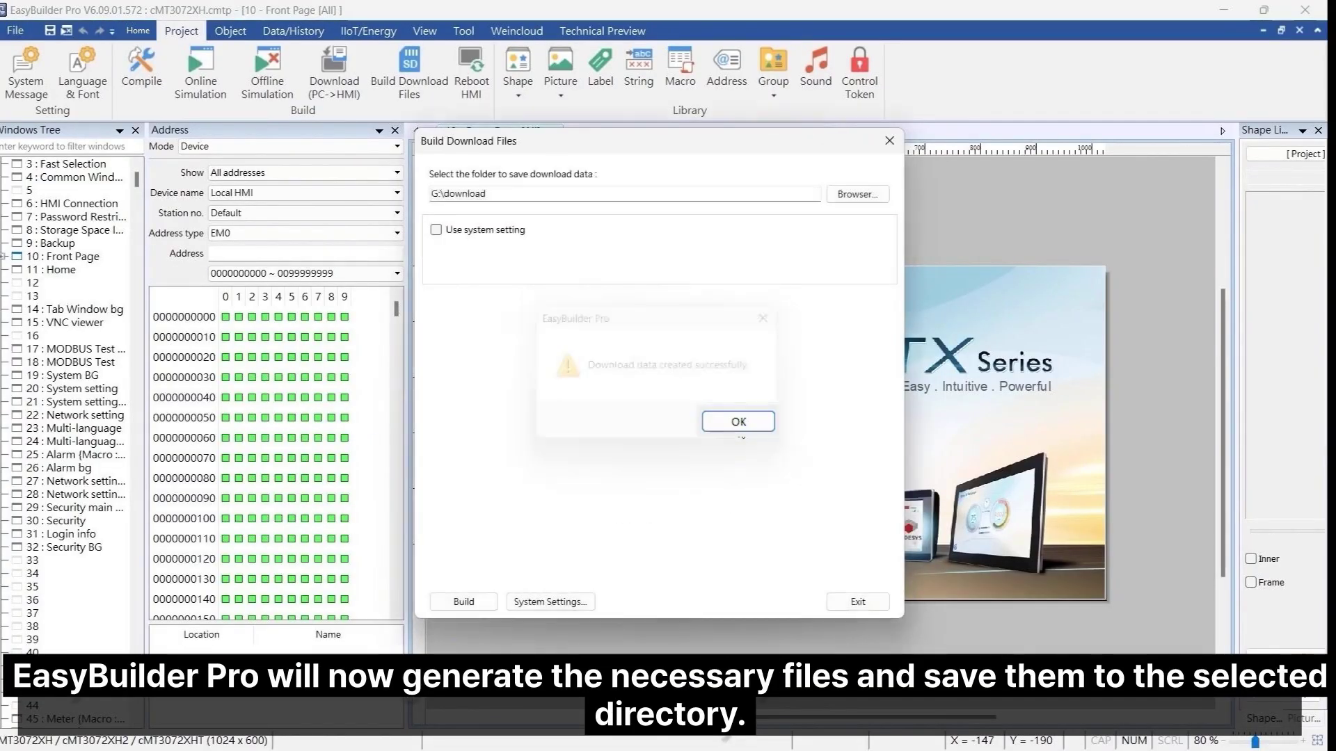
pyautogui.click(736, 421)
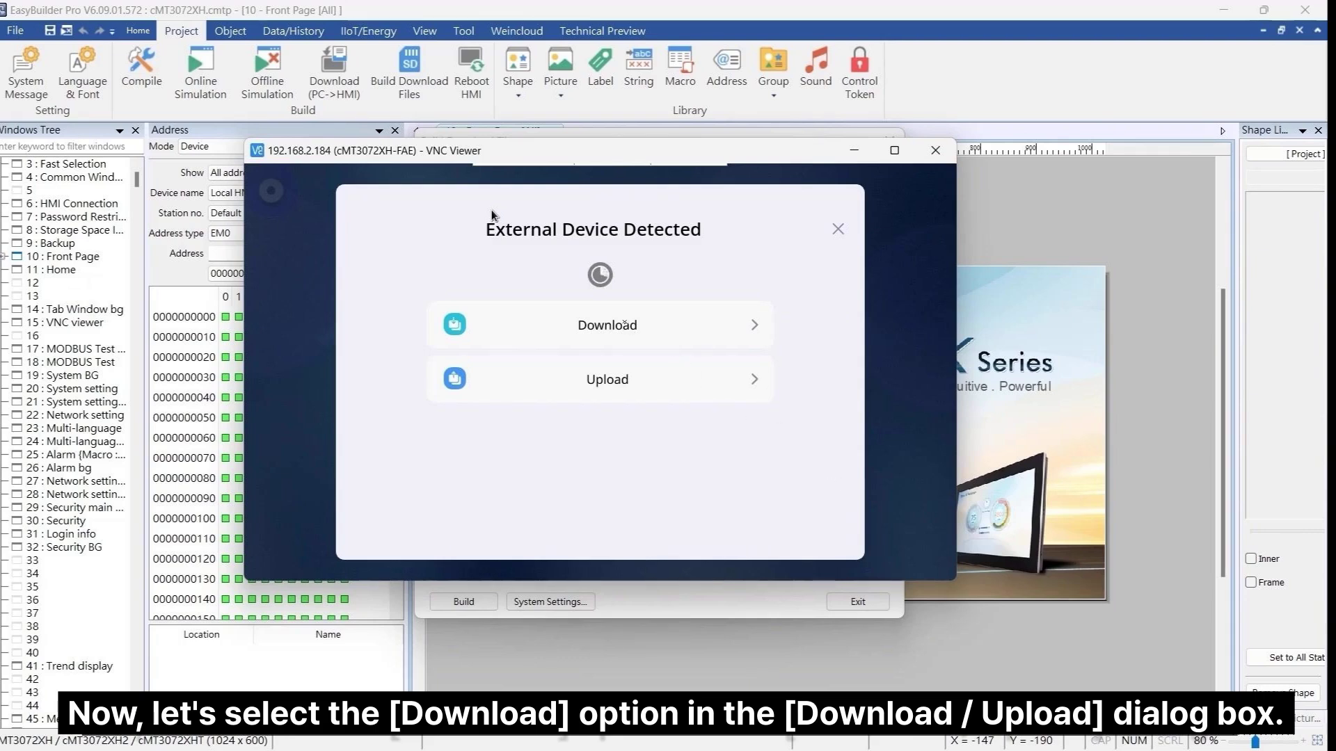
# Download /disk_a_1/download/project.cxob onto the HMI with the admin password, then open Switch & Lamp.
pyautogui.click(606, 325)
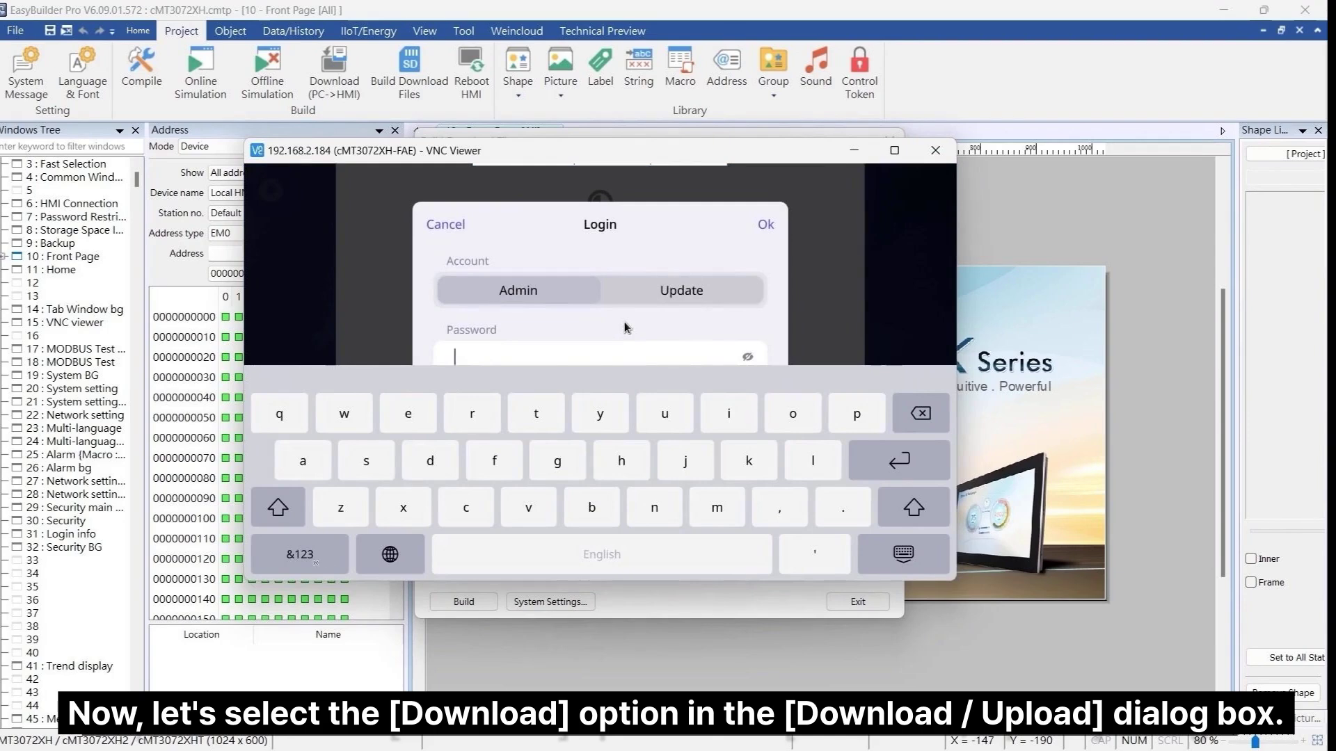
pyautogui.click(278, 413)
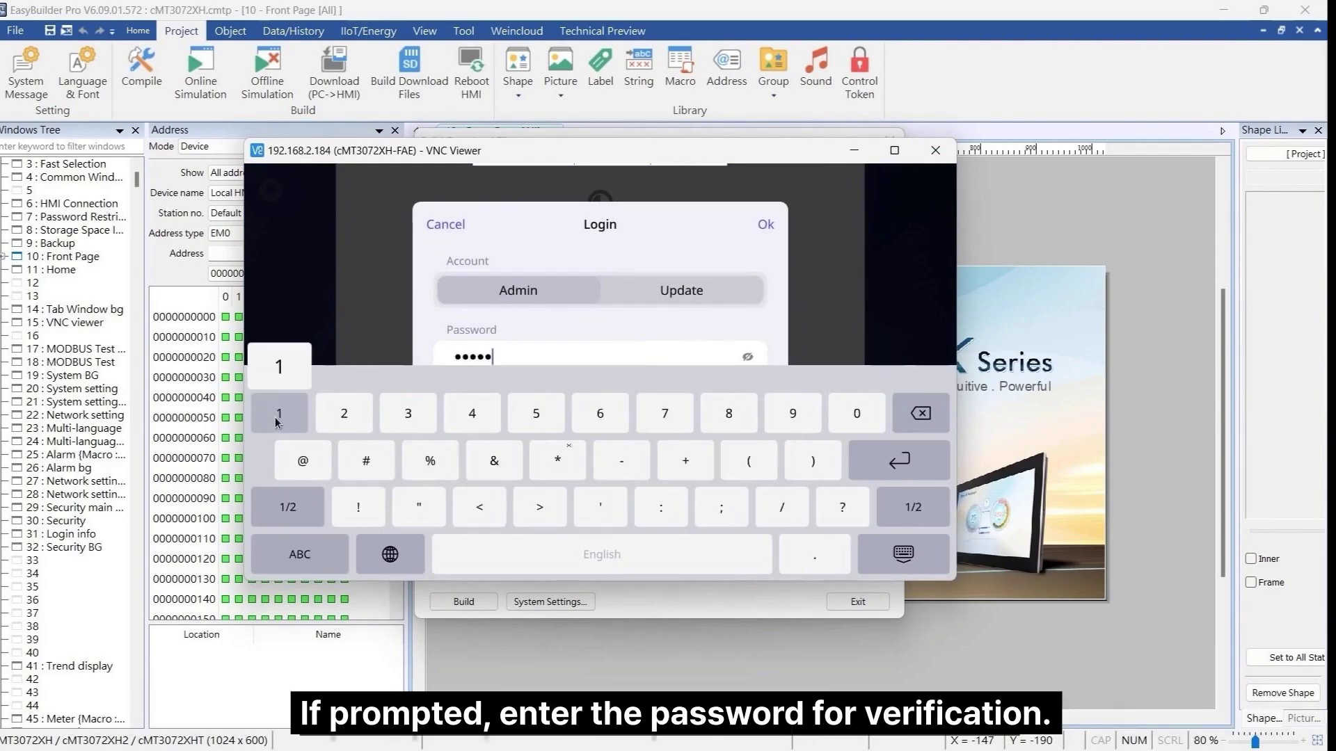
pyautogui.click(764, 224)
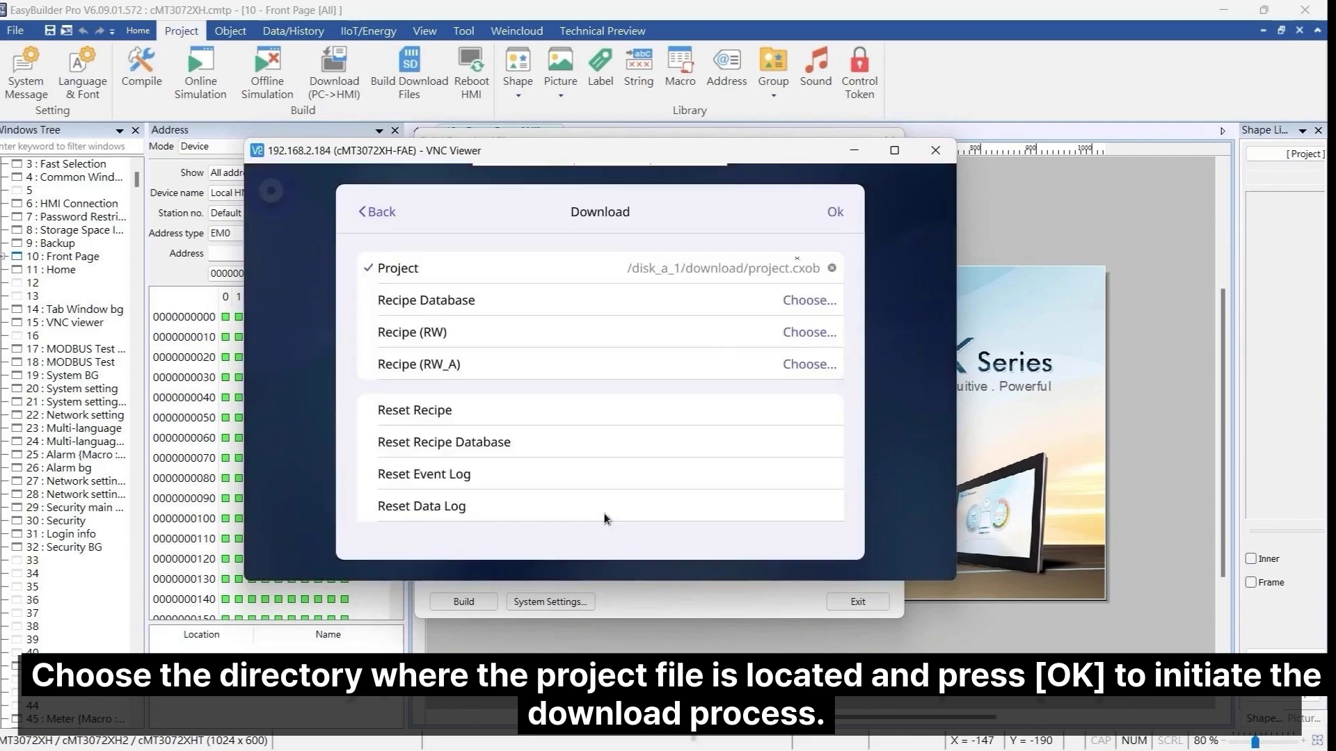
pyautogui.click(834, 211)
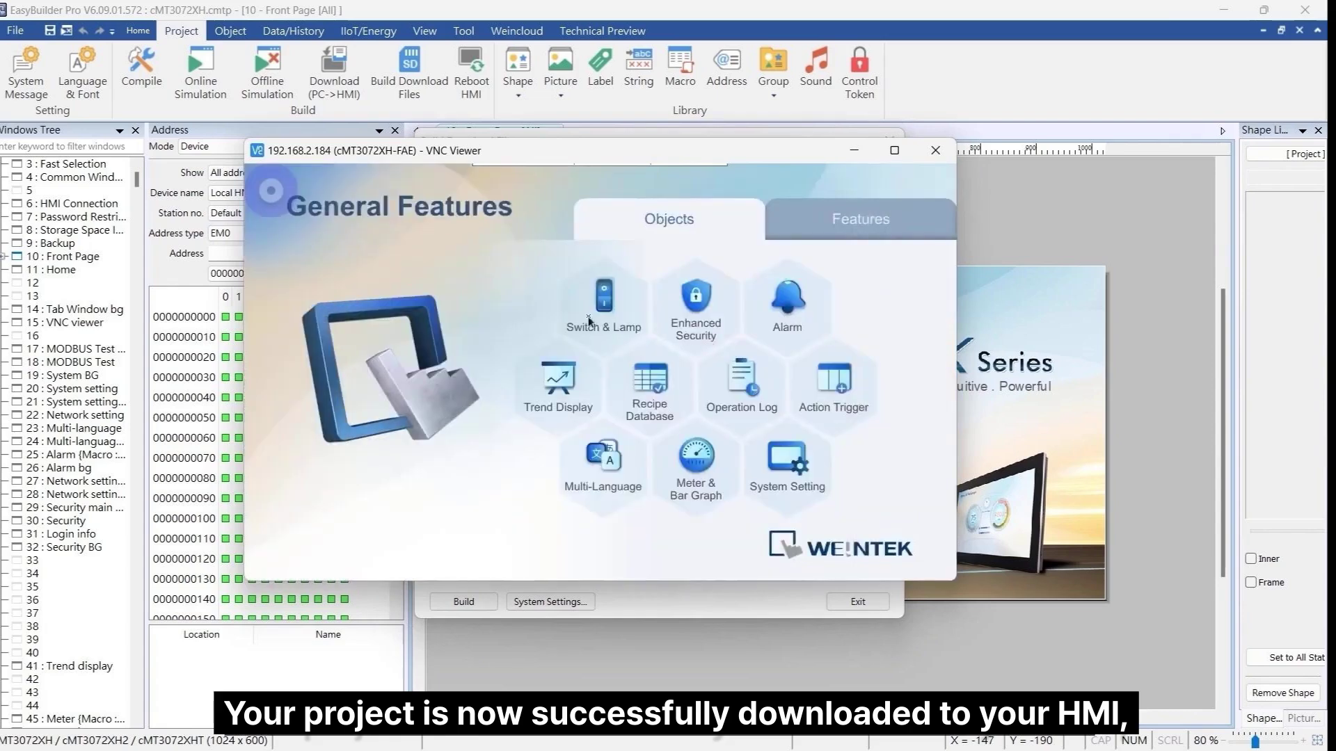
pyautogui.click(602, 300)
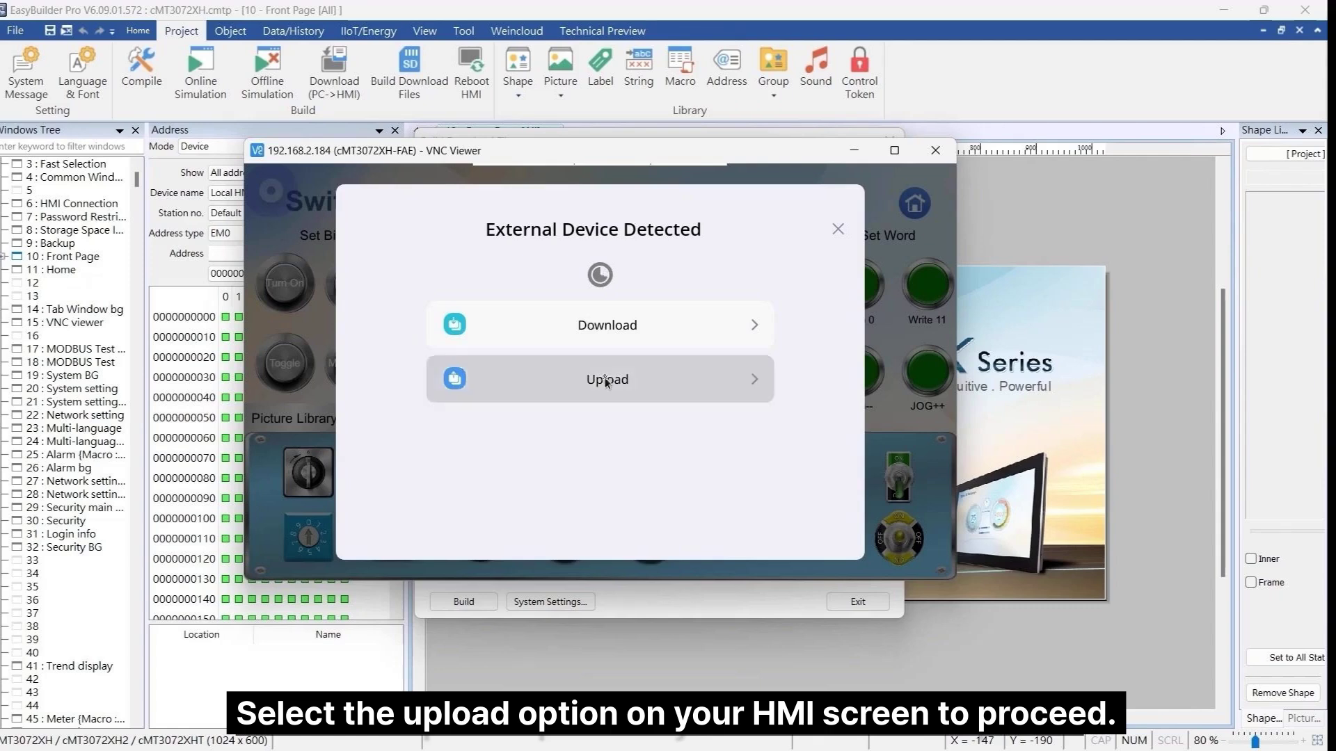
# Log in and upload the HMI Project to the USB drive's upload folder.
pyautogui.click(606, 380)
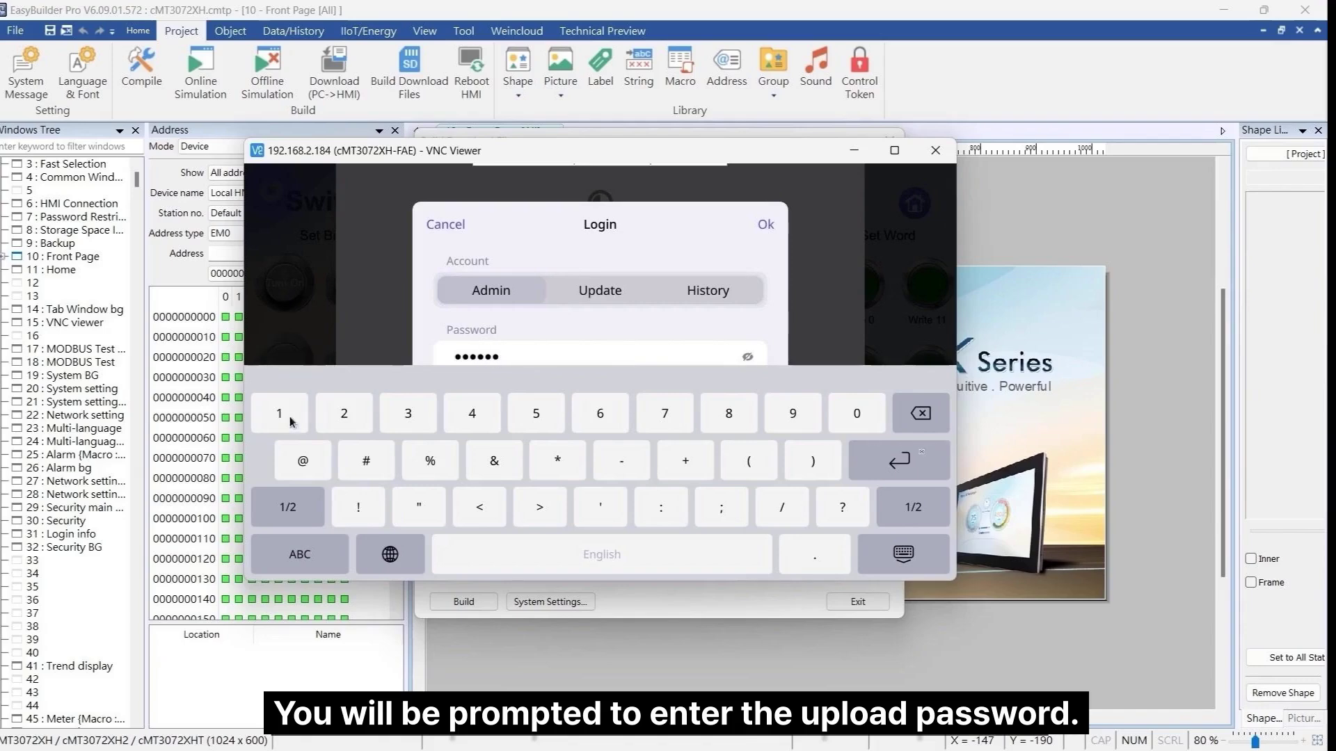
pyautogui.click(903, 554)
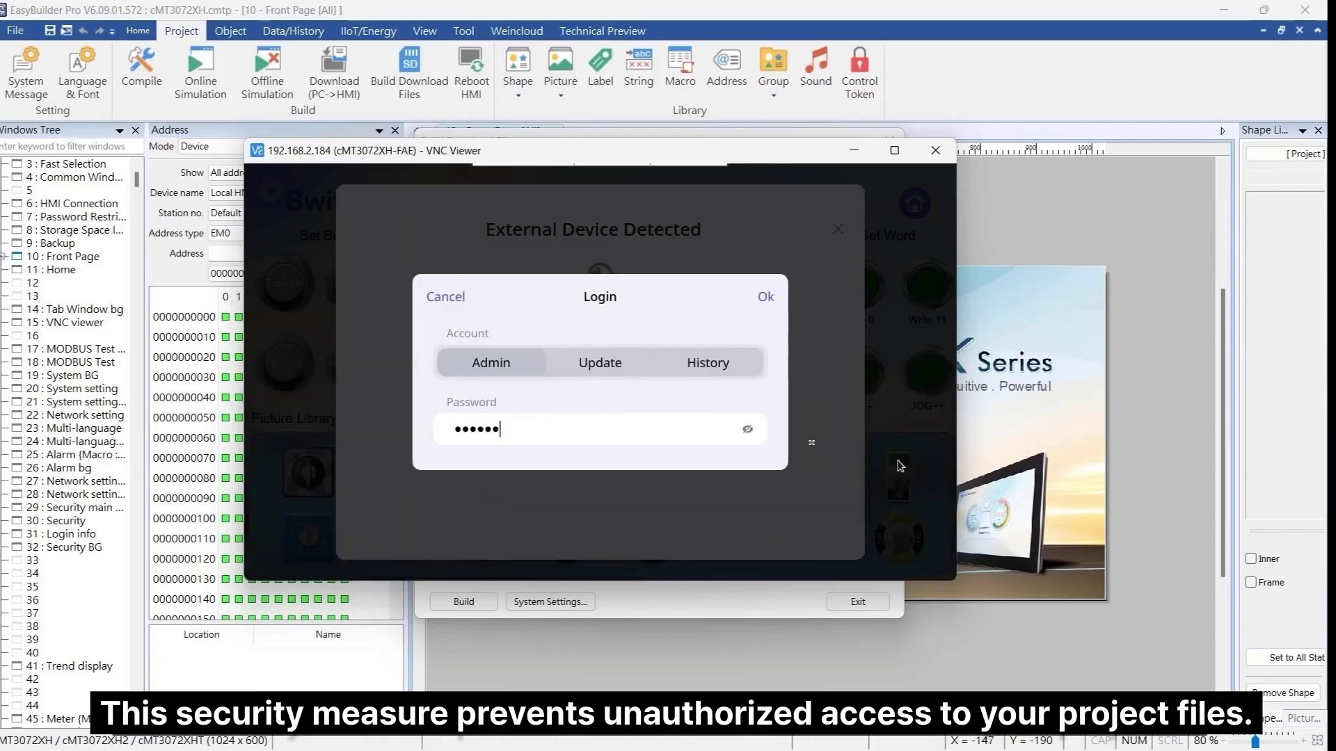
pyautogui.click(764, 296)
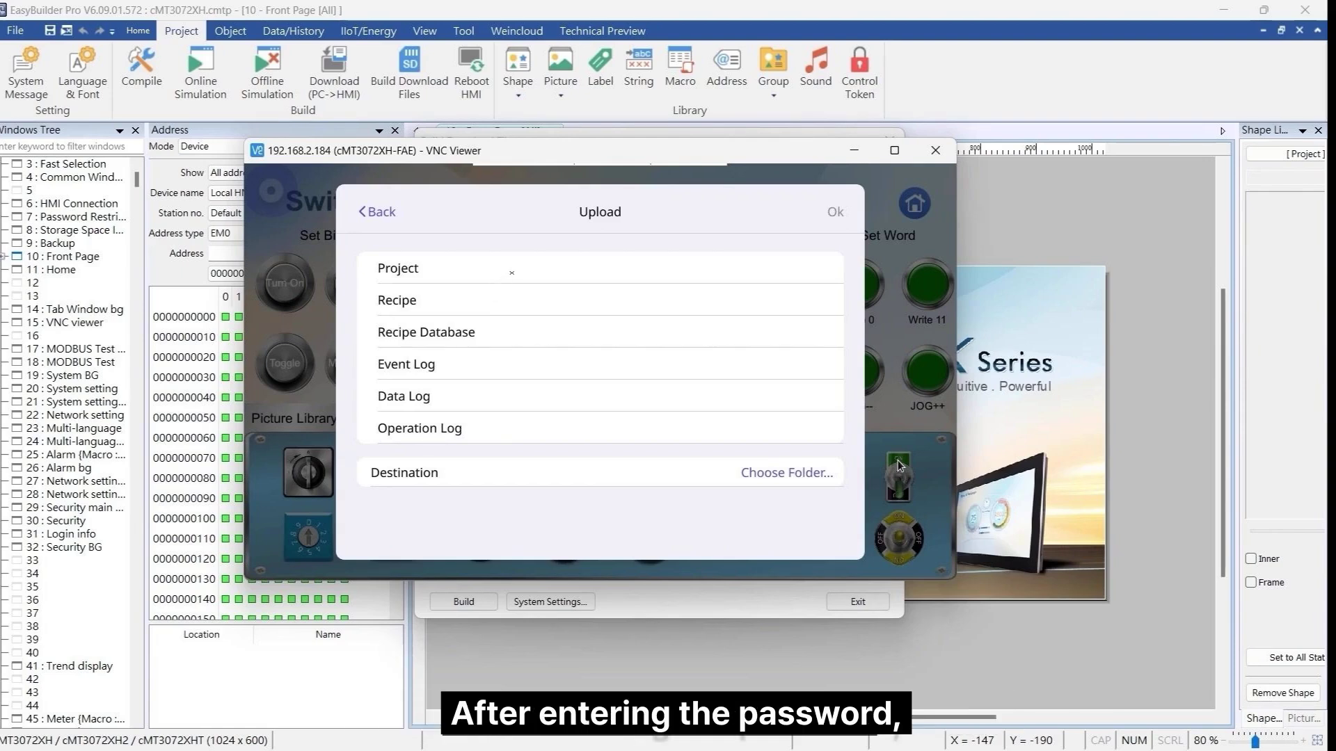
pyautogui.click(398, 267)
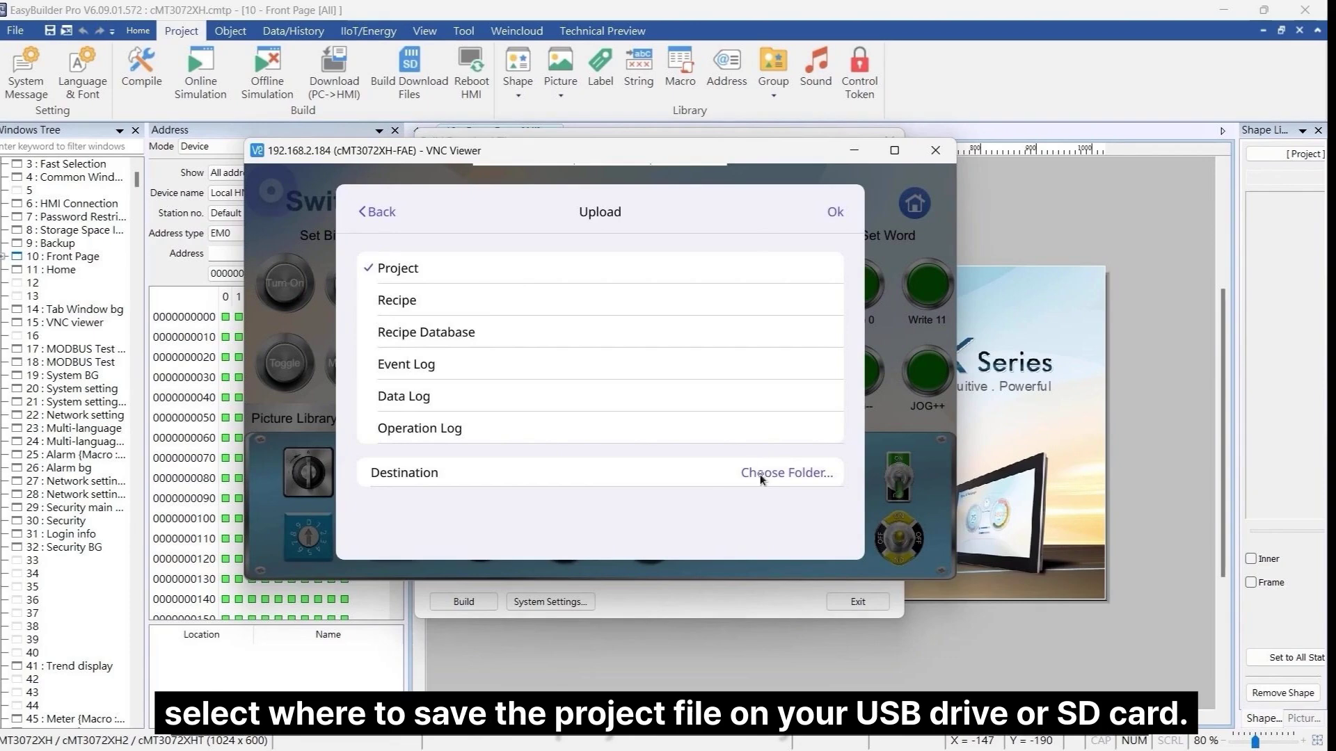
pyautogui.click(784, 472)
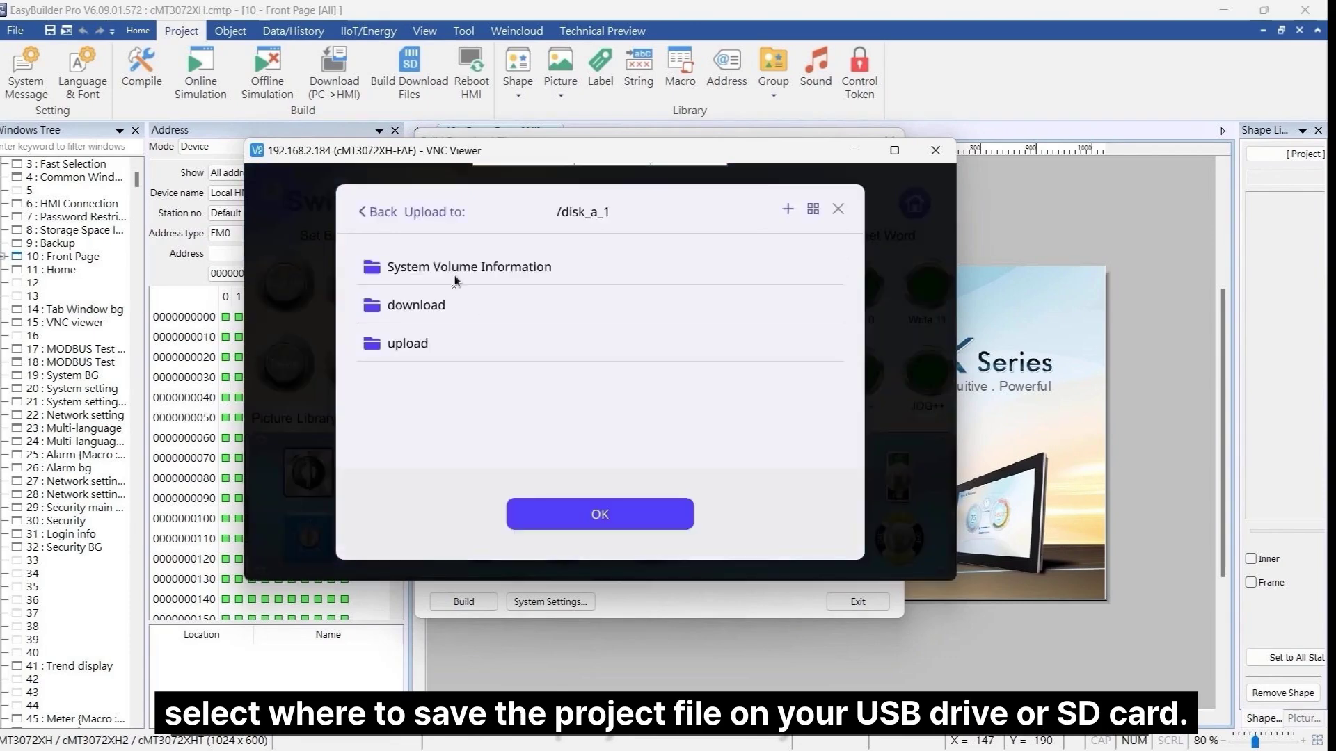
pyautogui.doubleClick(407, 342)
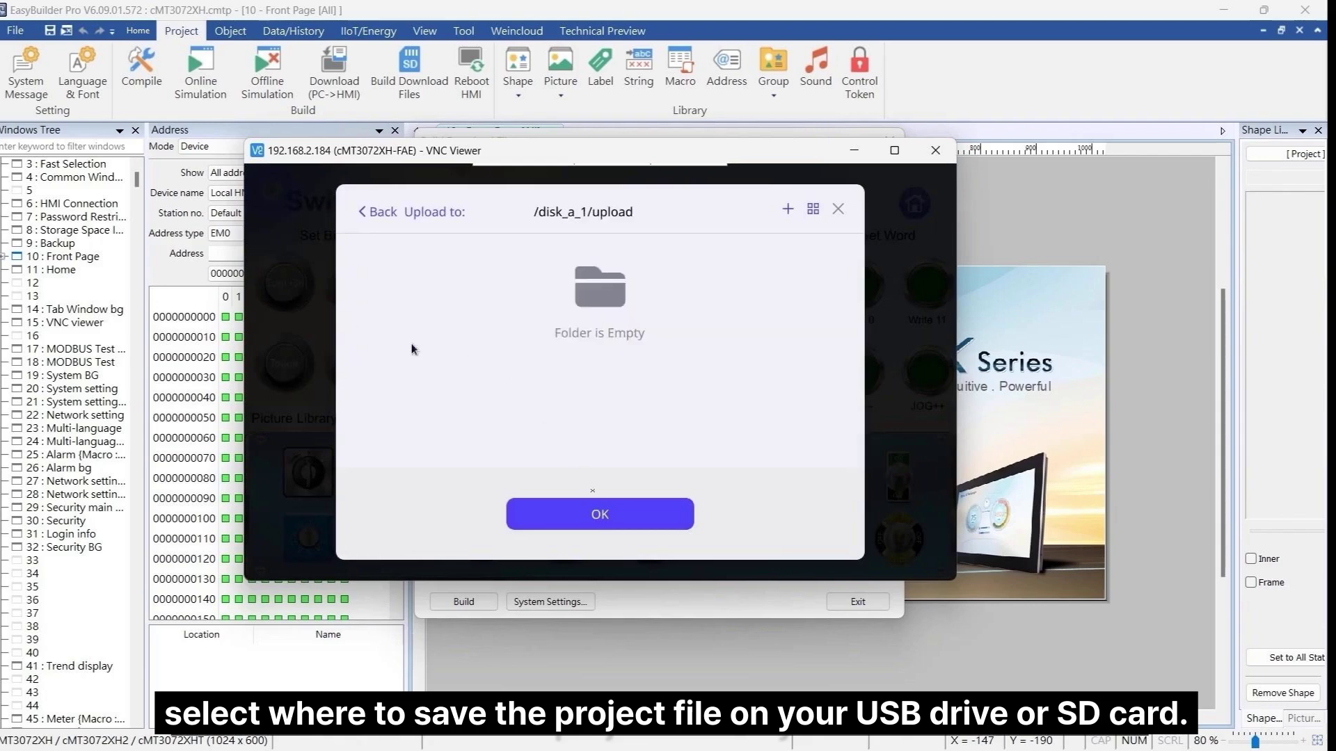
pyautogui.click(599, 514)
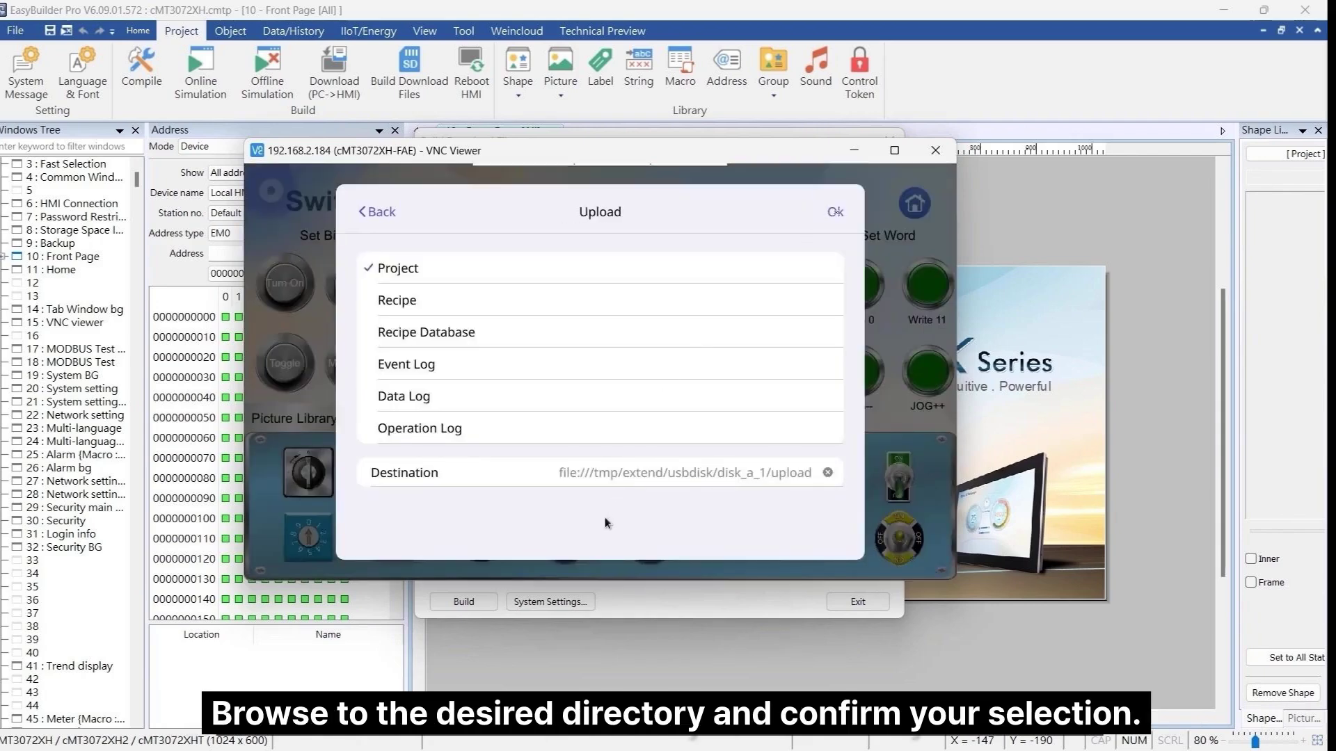
pyautogui.click(833, 212)
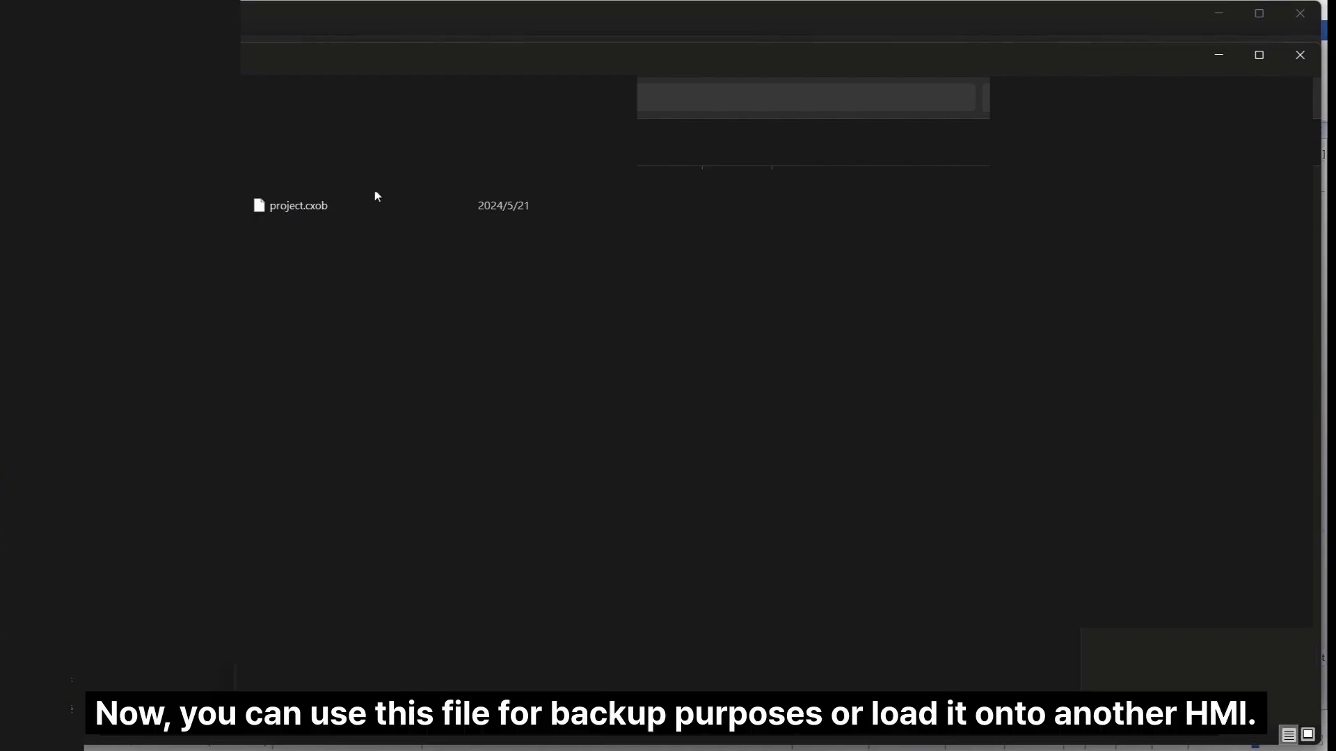
pyautogui.moveTo(393, 295)
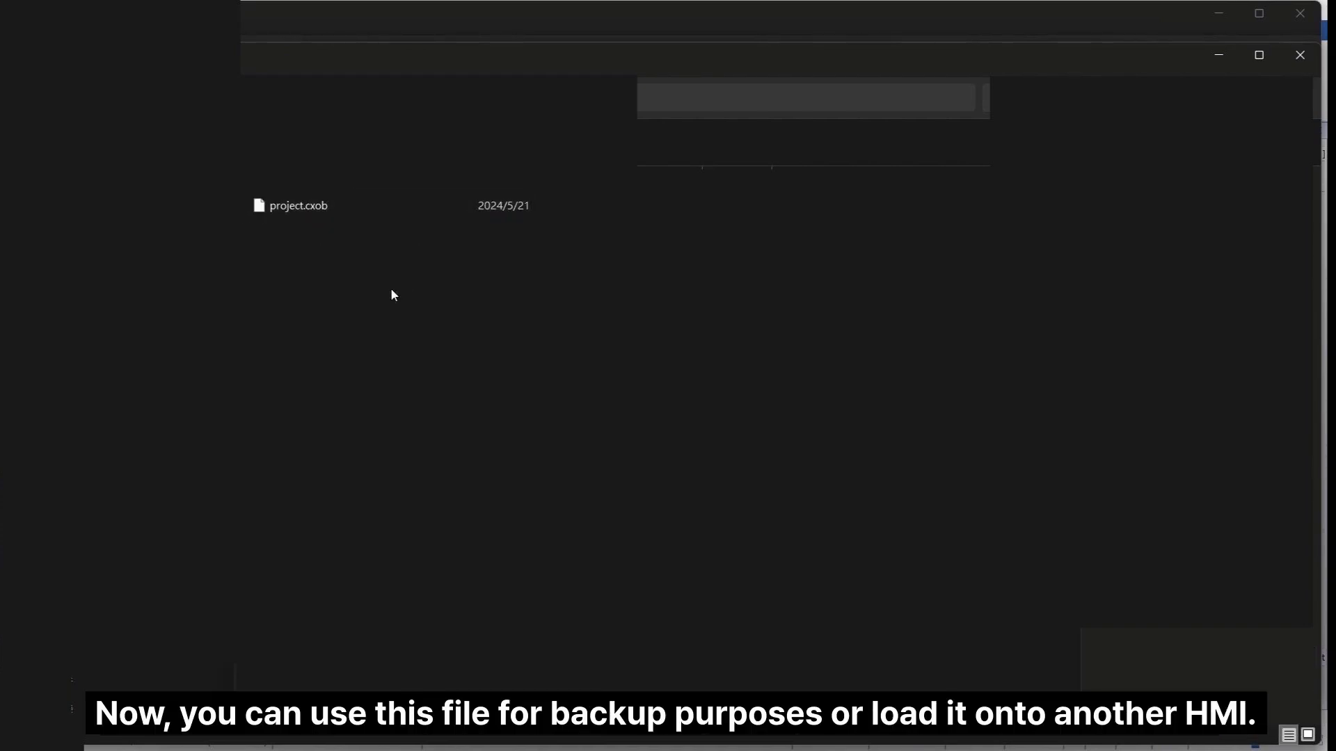